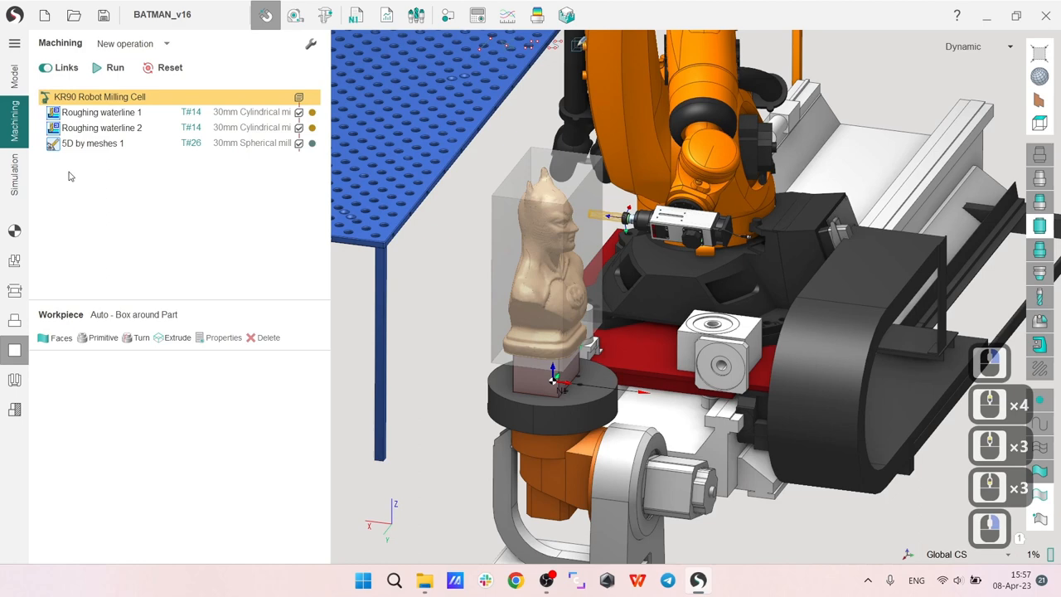
Display the toolpaths of Roughing waterline 1, Roughing waterline 2 and 5D by meshes 1 on the Batman bust.
click(102, 113)
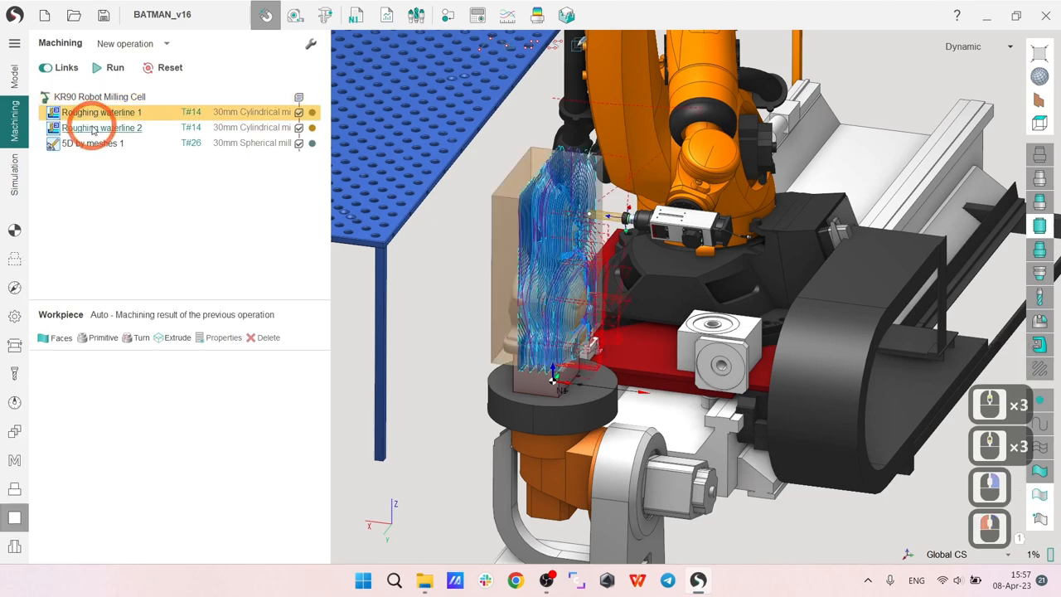
click(92, 143)
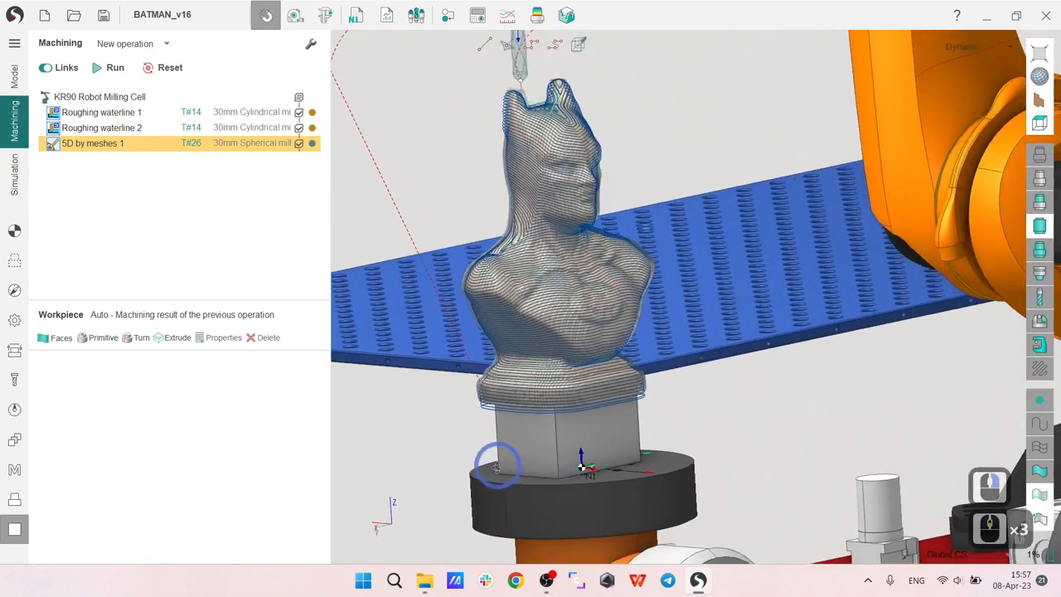
click(102, 113)
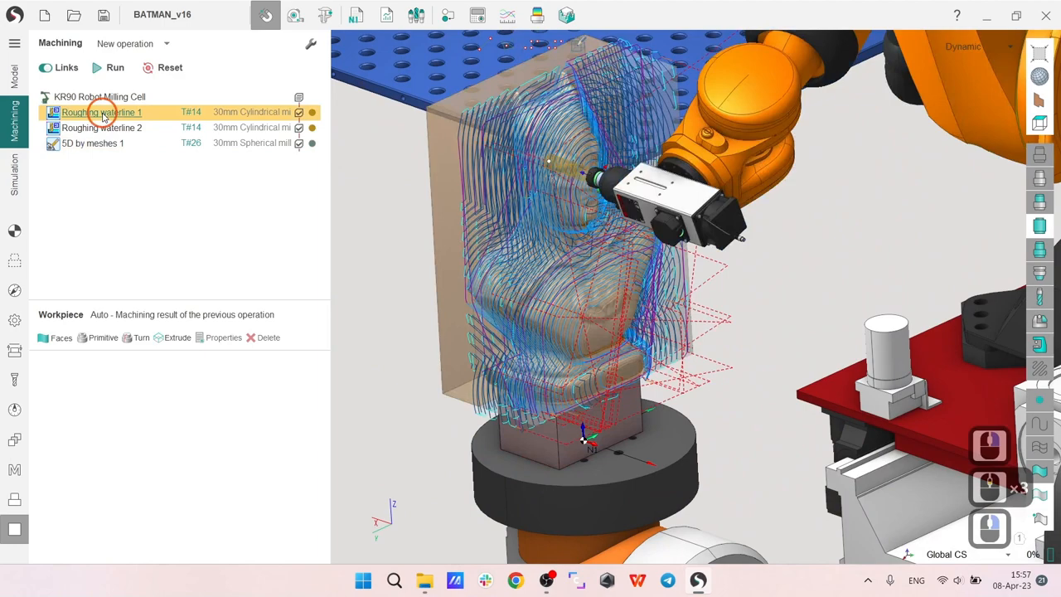
click(102, 126)
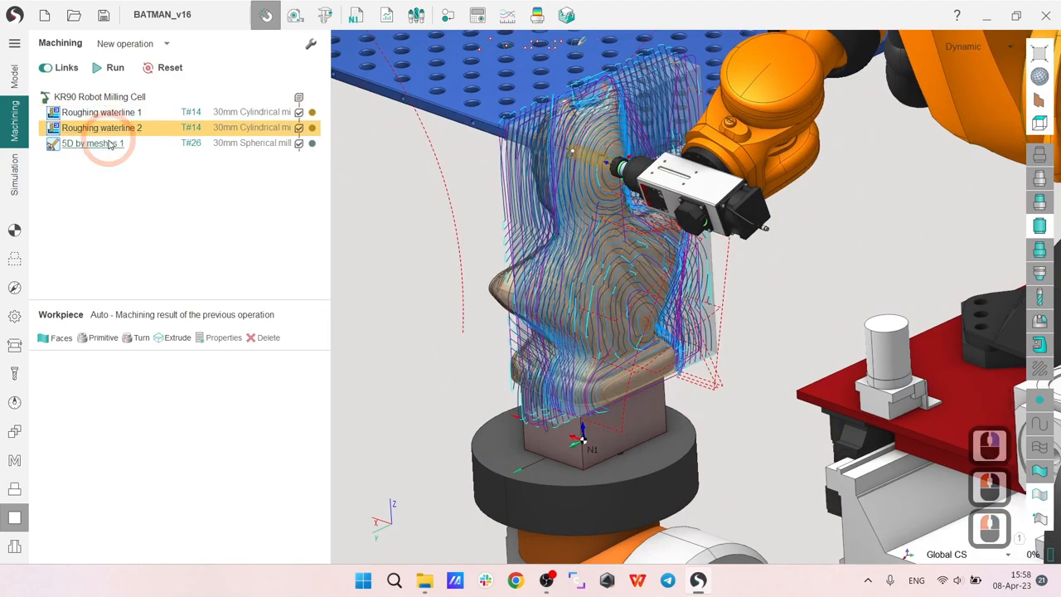
click(93, 142)
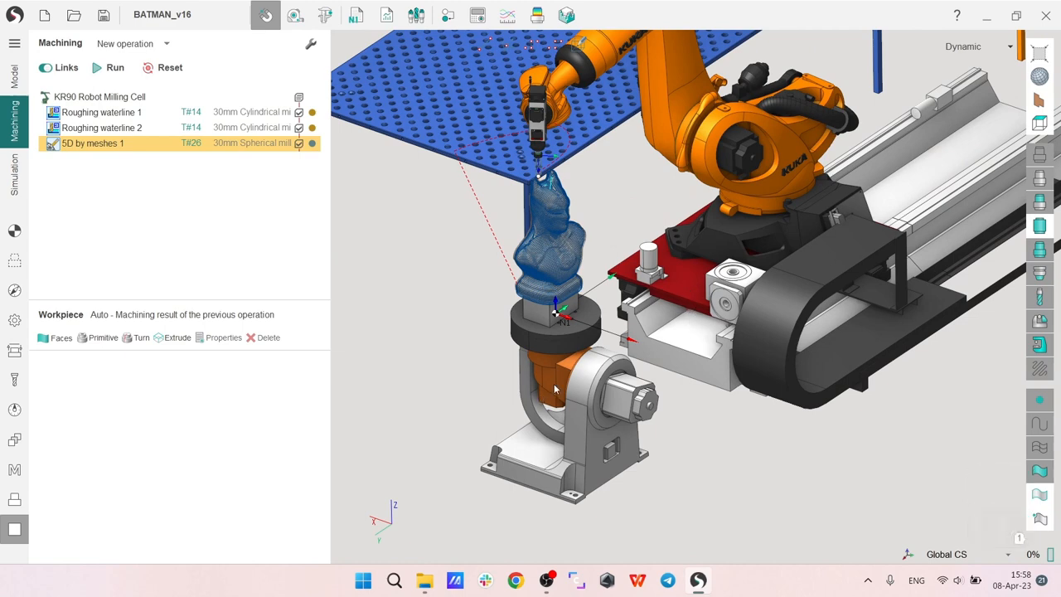
mouse_move(670, 505)
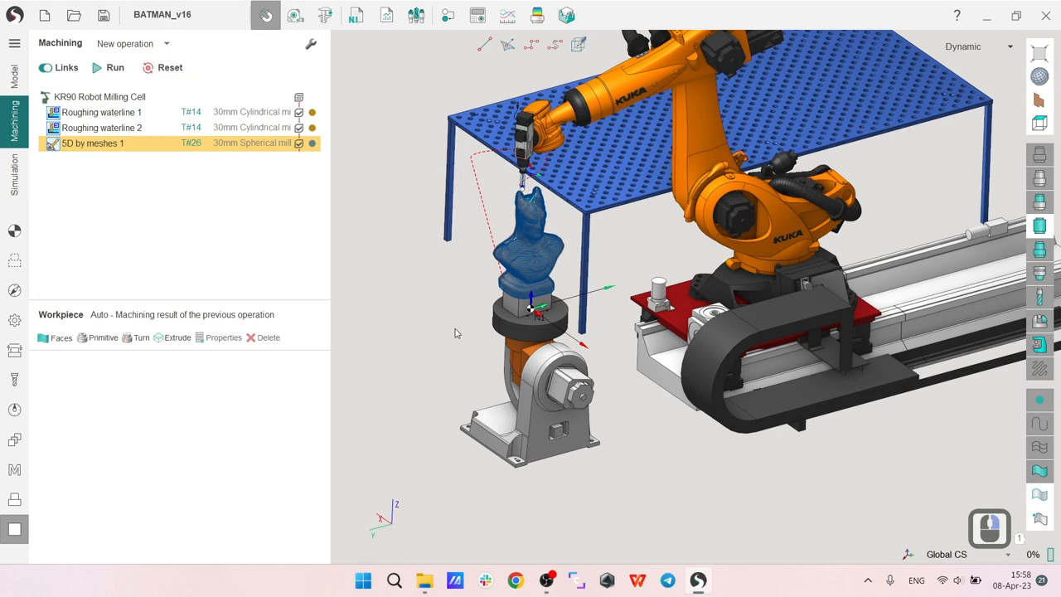
mouse_move(93, 207)
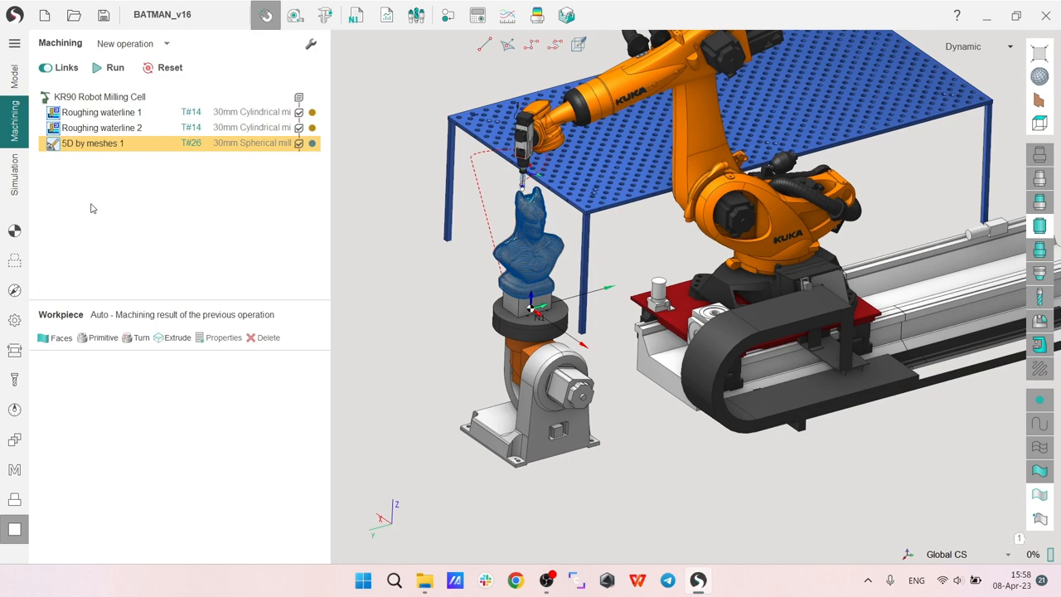